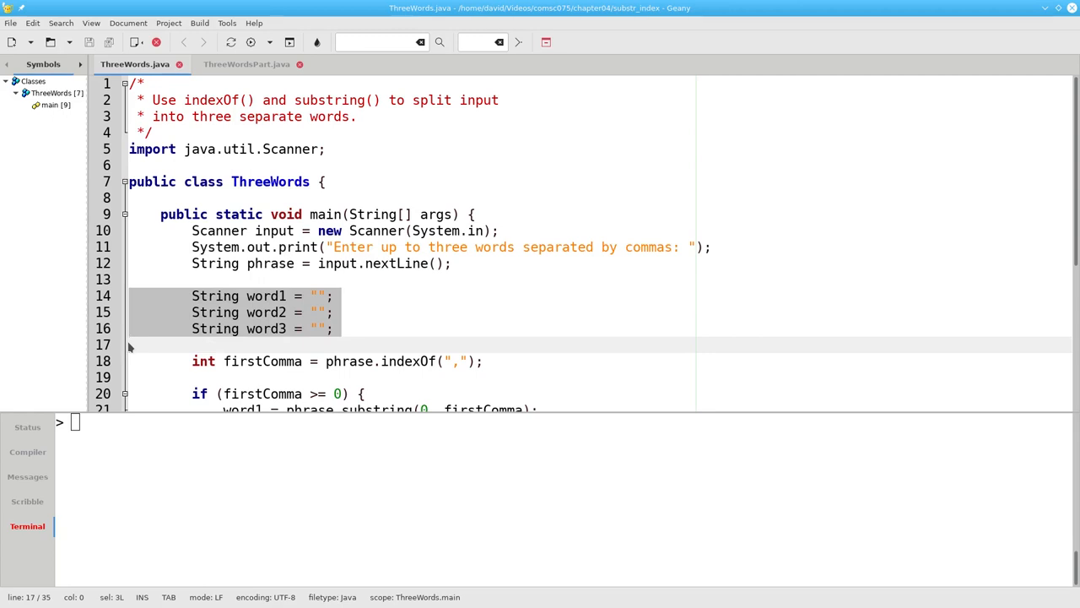
- Review the word1 assignments and the else keyword in ThreeWords before running it
scroll(down, 3)
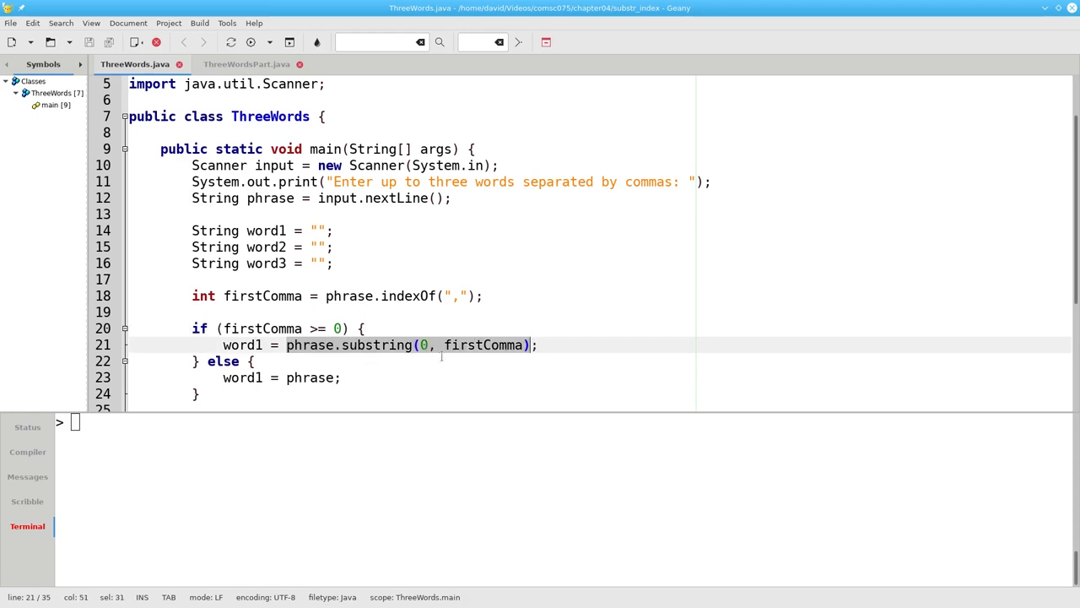
mouse_move(489, 354)
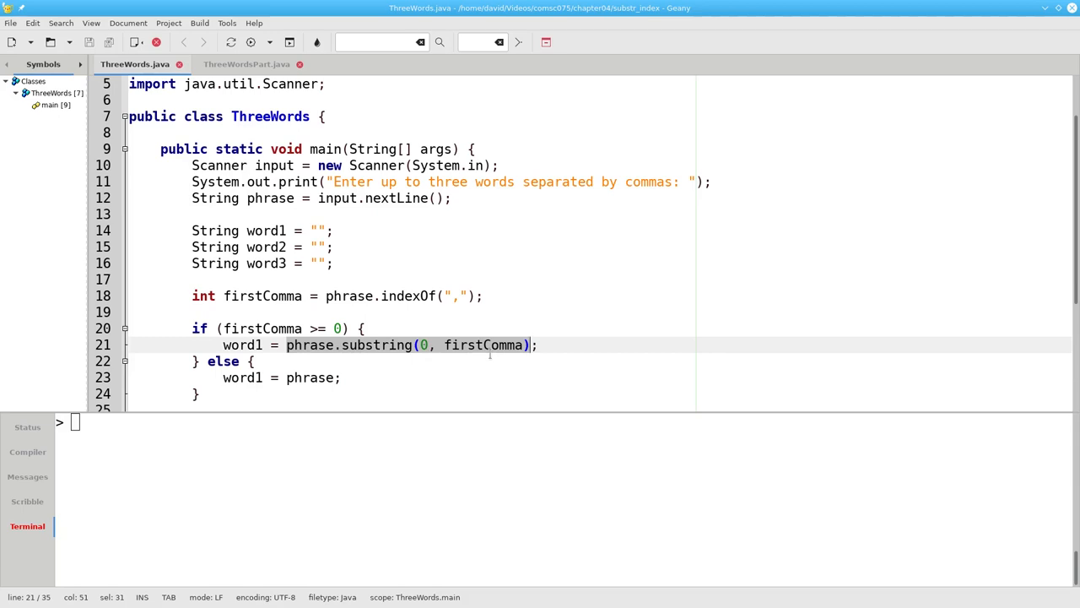
double_click(243, 344)
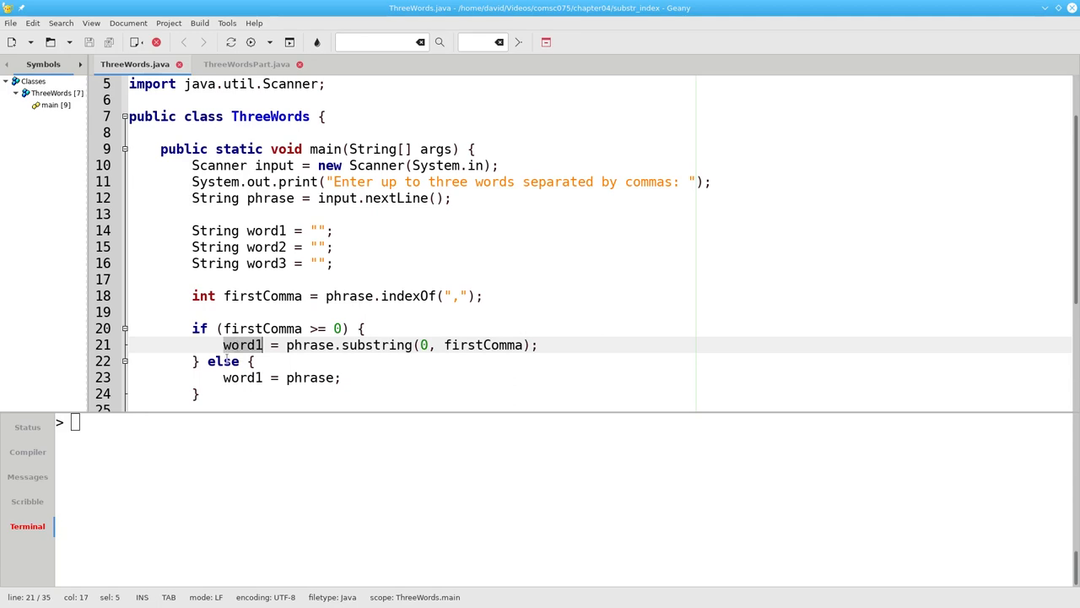
double_click(222, 361)
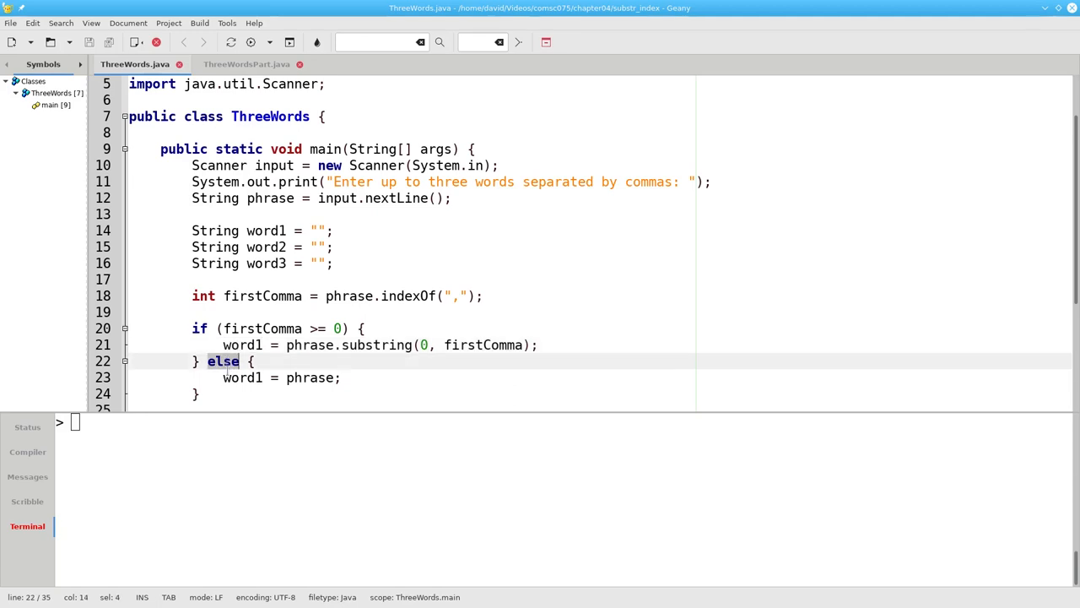
double_click(310, 378)
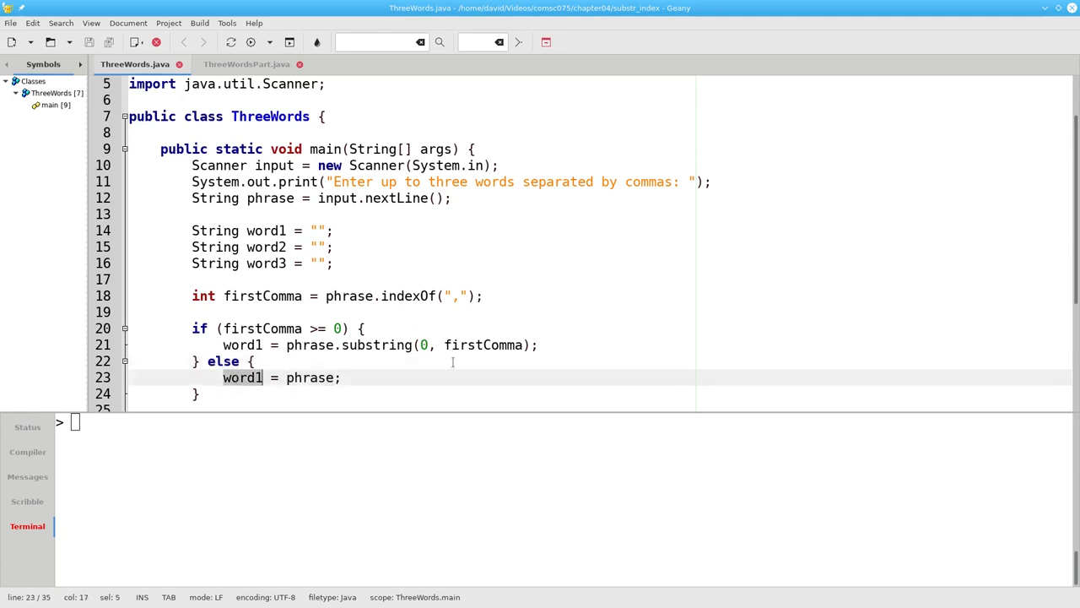
scroll(down, 3)
text(java ThreeWords)
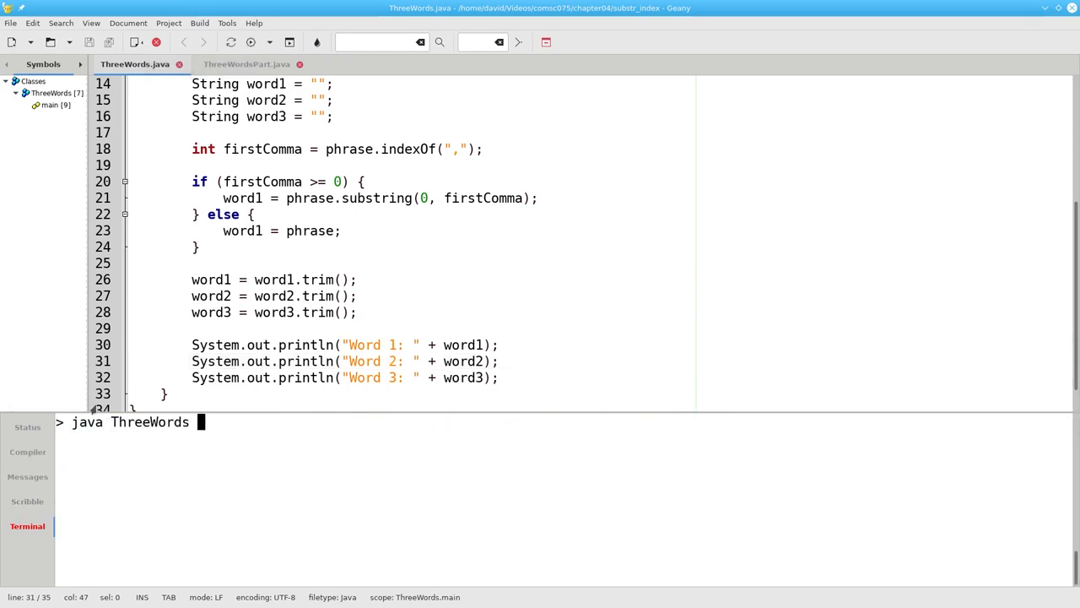
- Run ThreeWords with 'bee, horse, toucan' (prints only Word 1: bee) and begin an int secondComma declaration
key(Return)
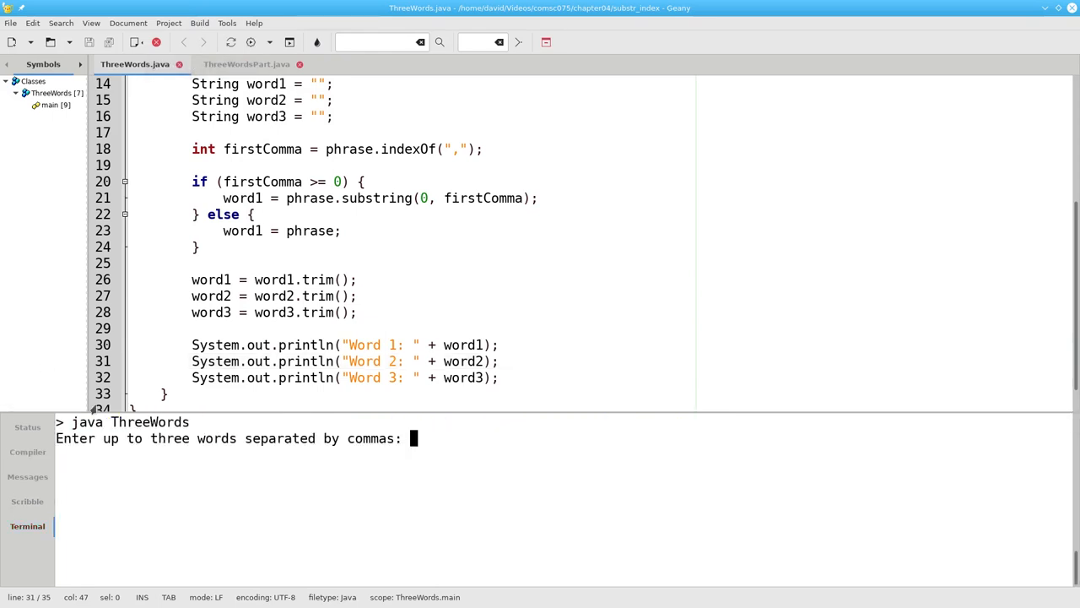
text(bee, horse)
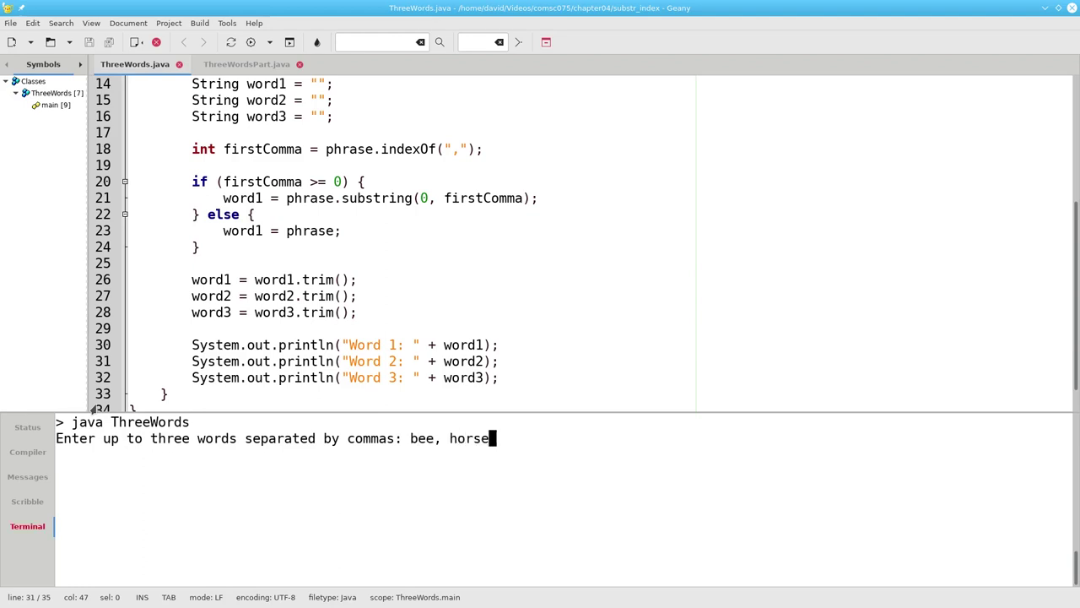
key(Return)
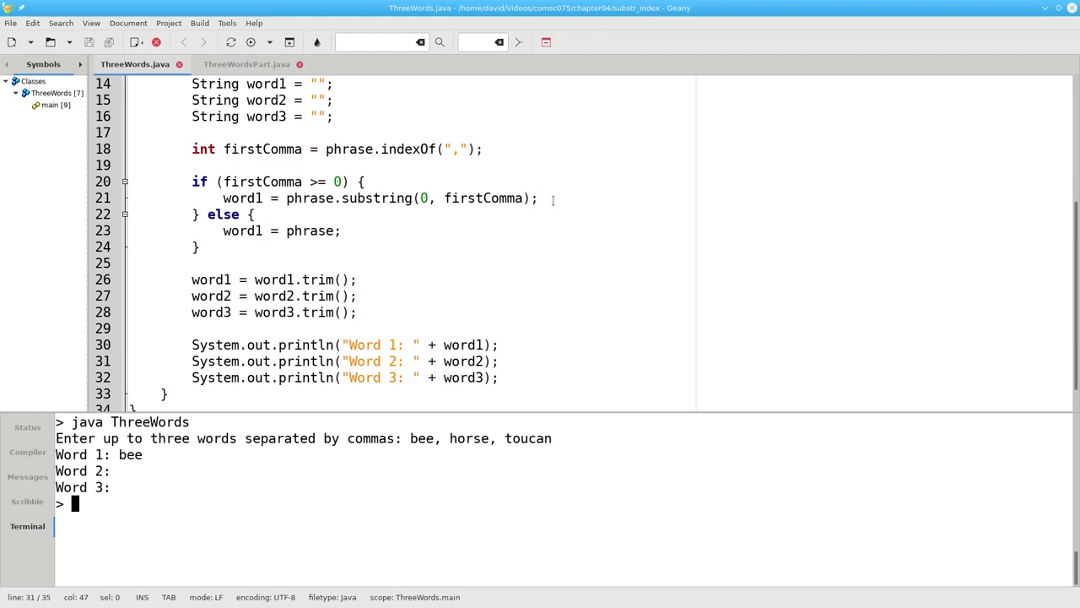
text(int secondComma = phrase.)
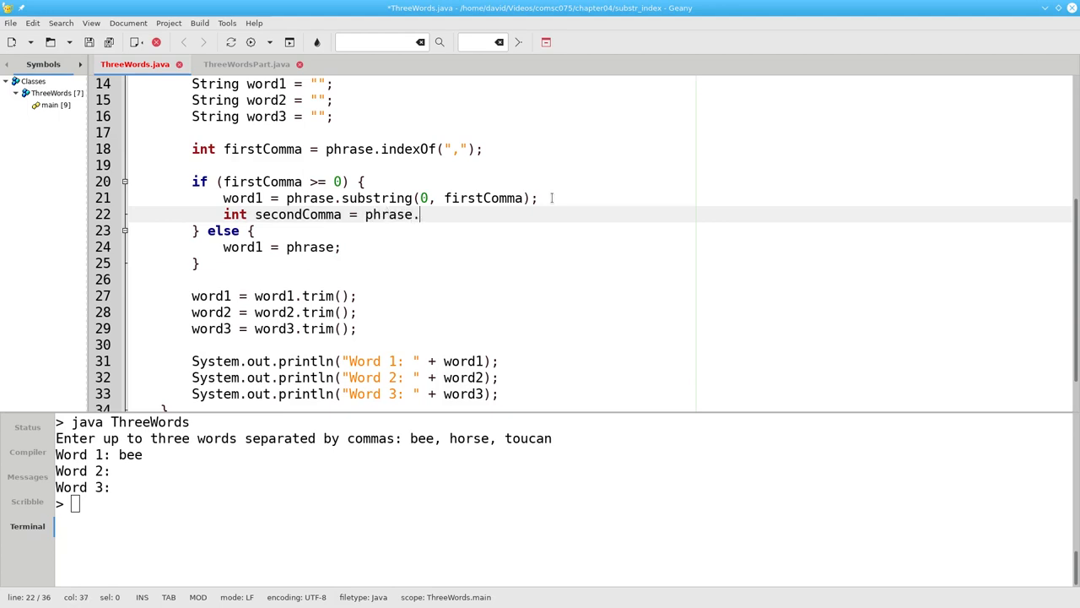
- Declare secondComma = phrase.indexOf(",", firstComma + 1) and start an if (secondComma >= 0) block
text(indexOf(",)
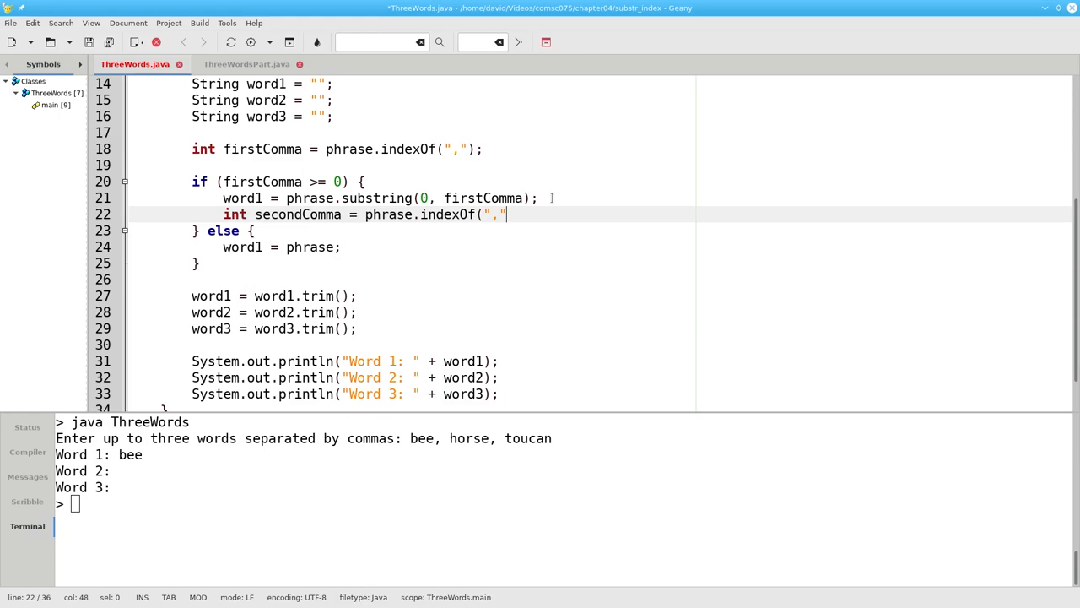
text(, f)
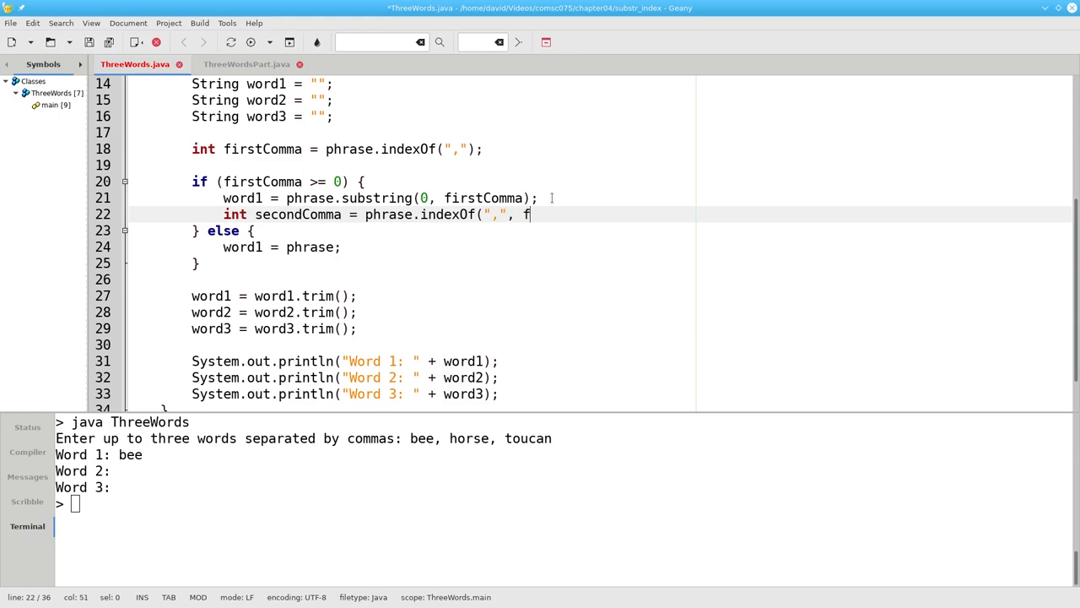
text(irstComma)
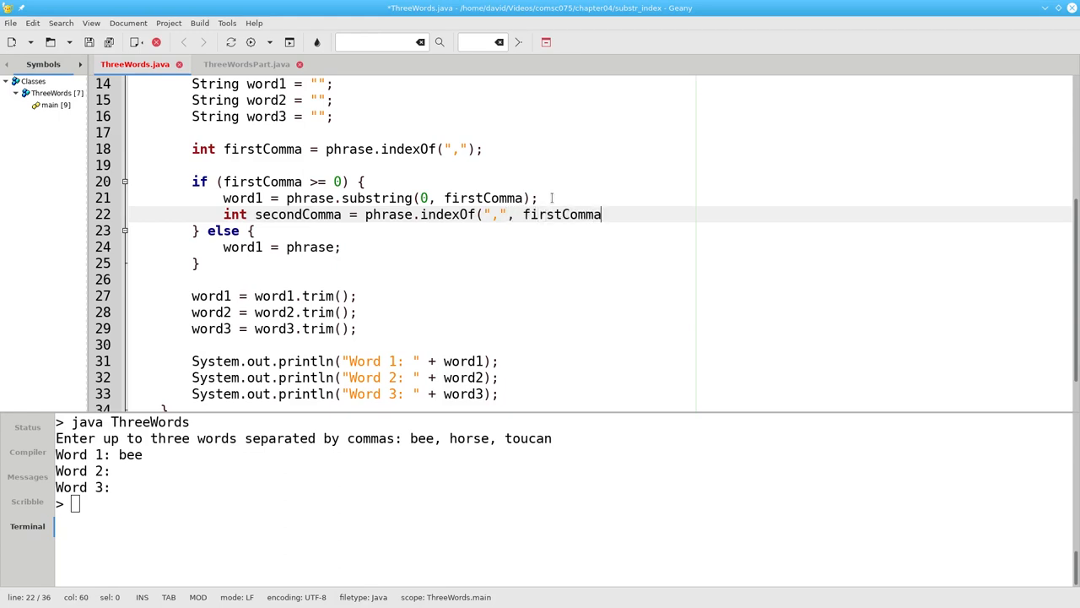
text(+ 1);)
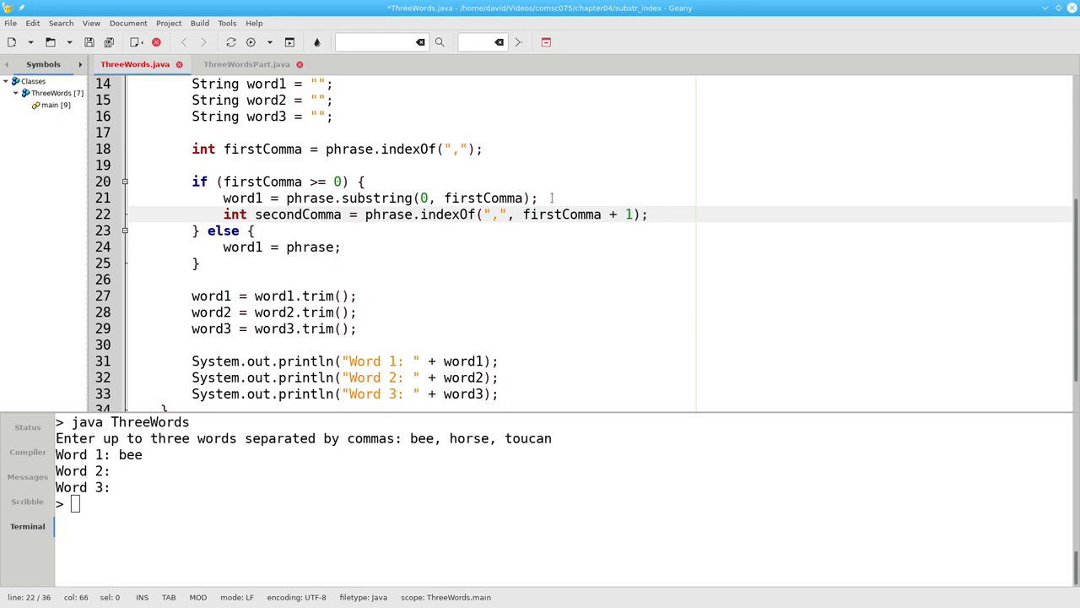
key(Return)
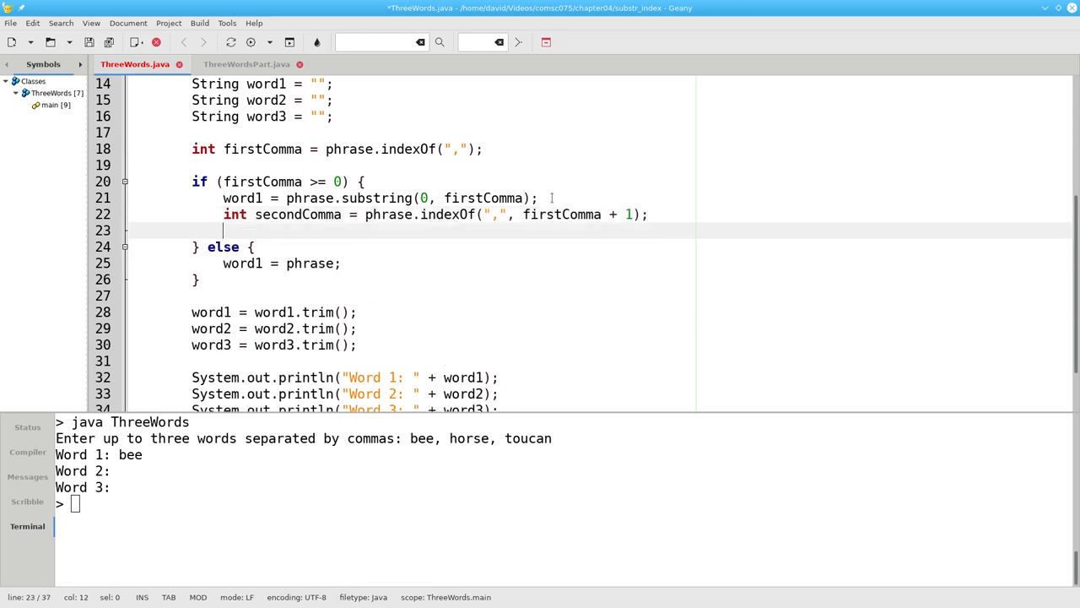
text(if (secondComma)
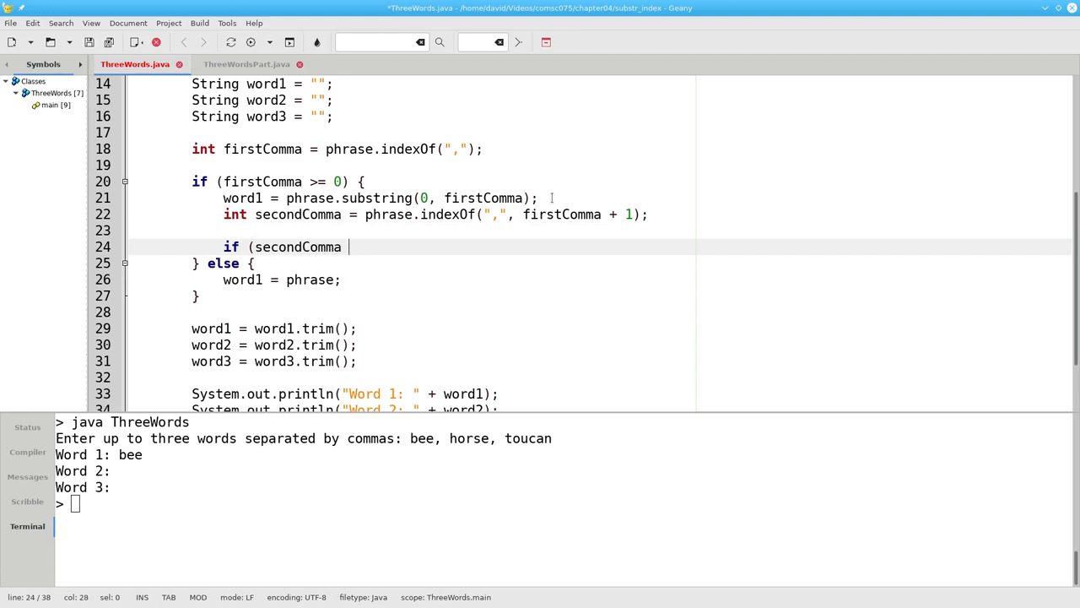
text(>= 0))
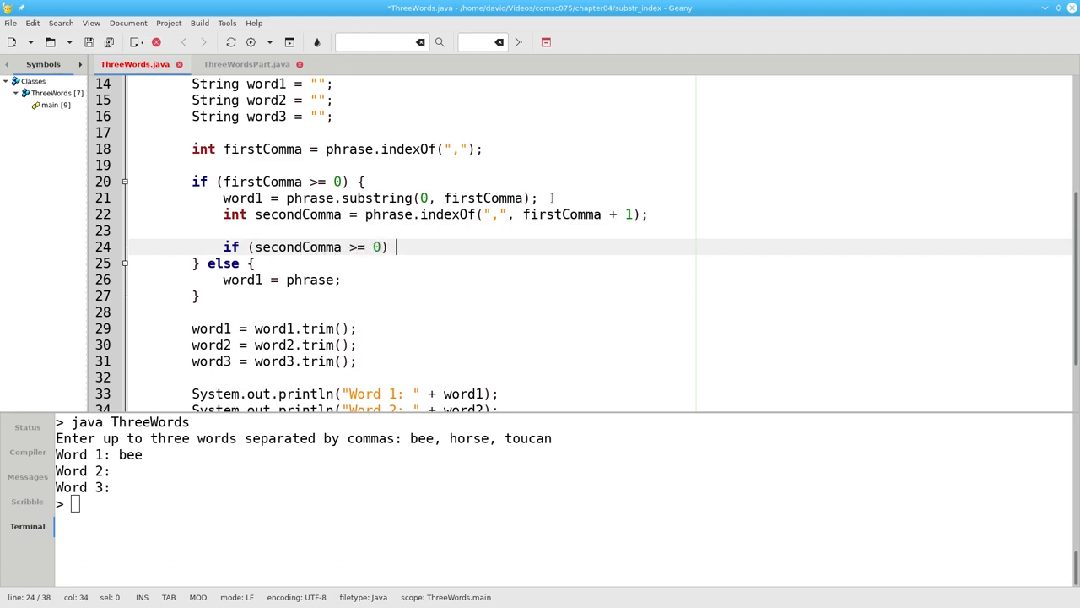
text({)
text(word2 = phrase.substr)
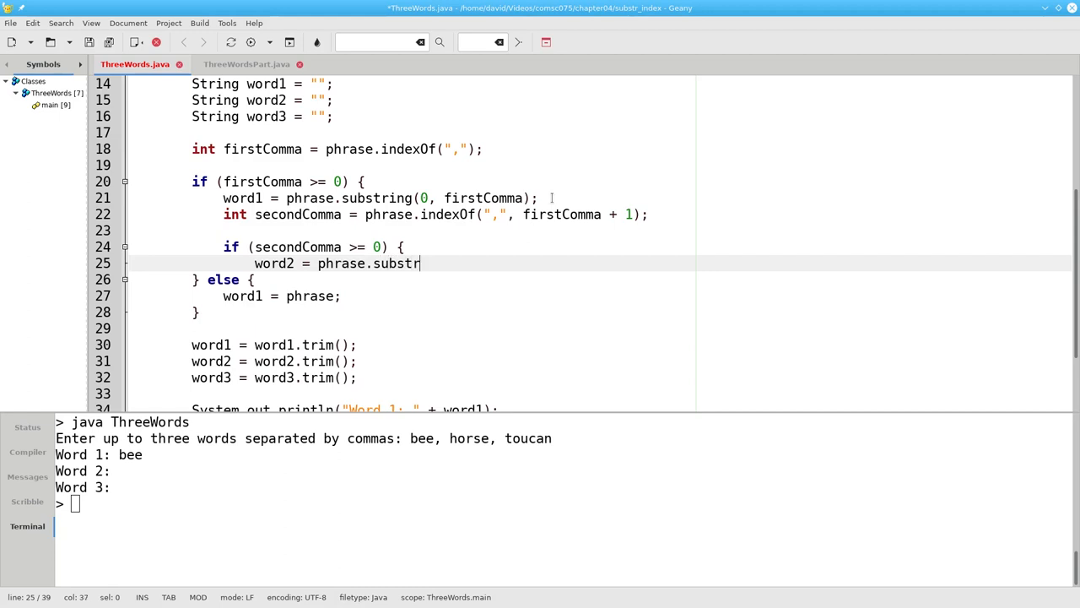
- Assign word2 the substring between the commas and word3 the substring after secondComma, commented to end
text(ing(firstComma +)
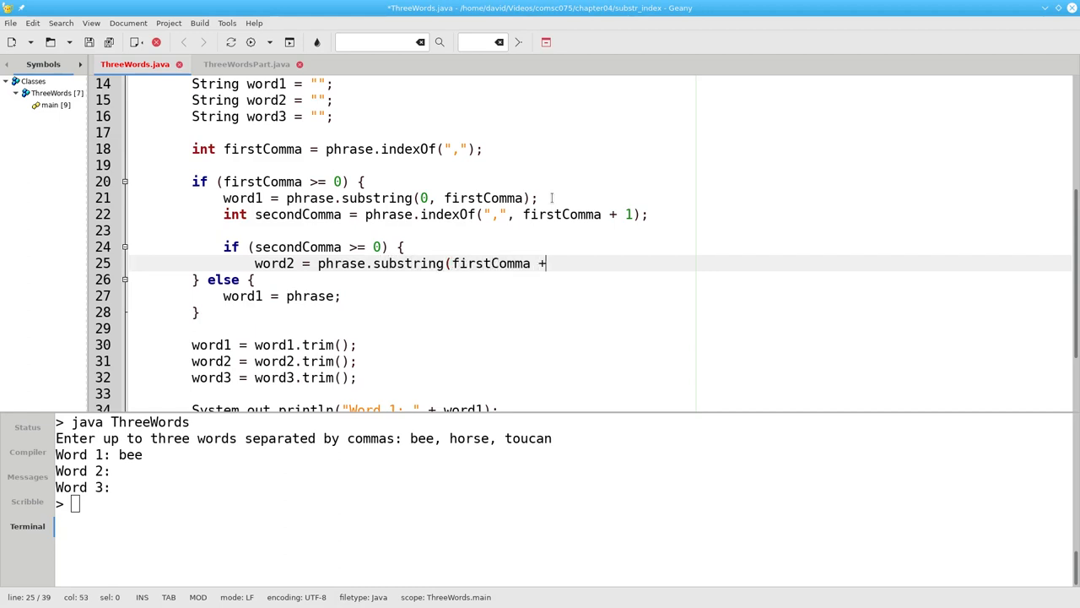
text(1,)
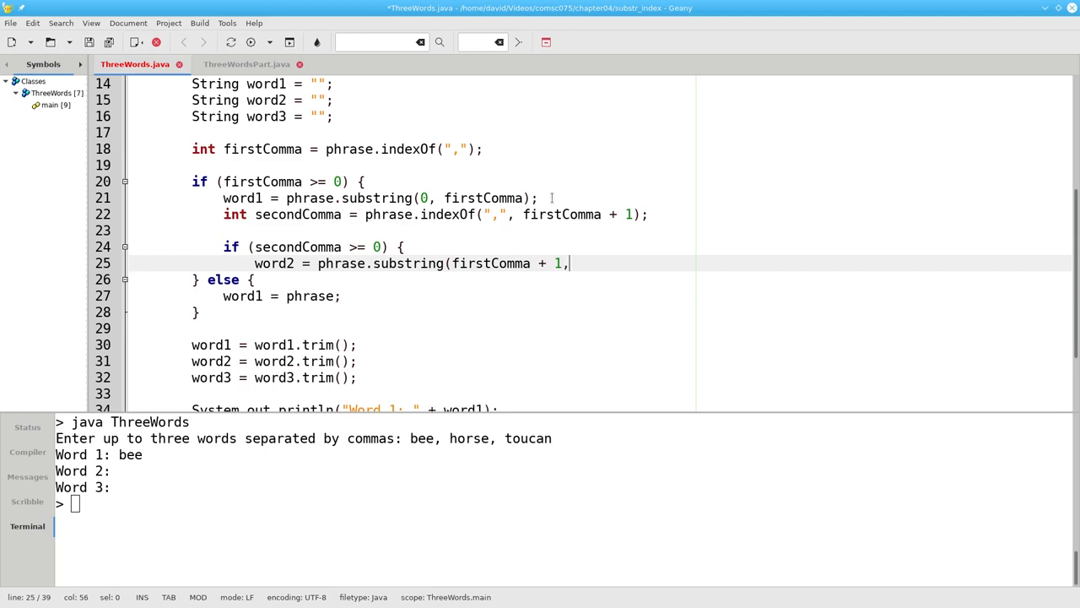
text(secondCo)
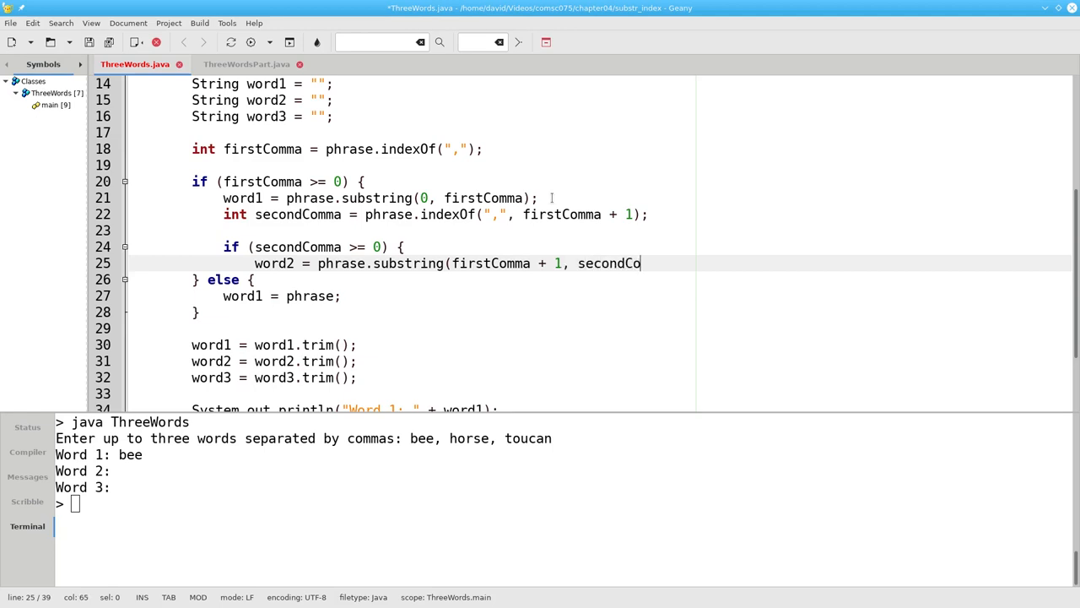
text(mma))
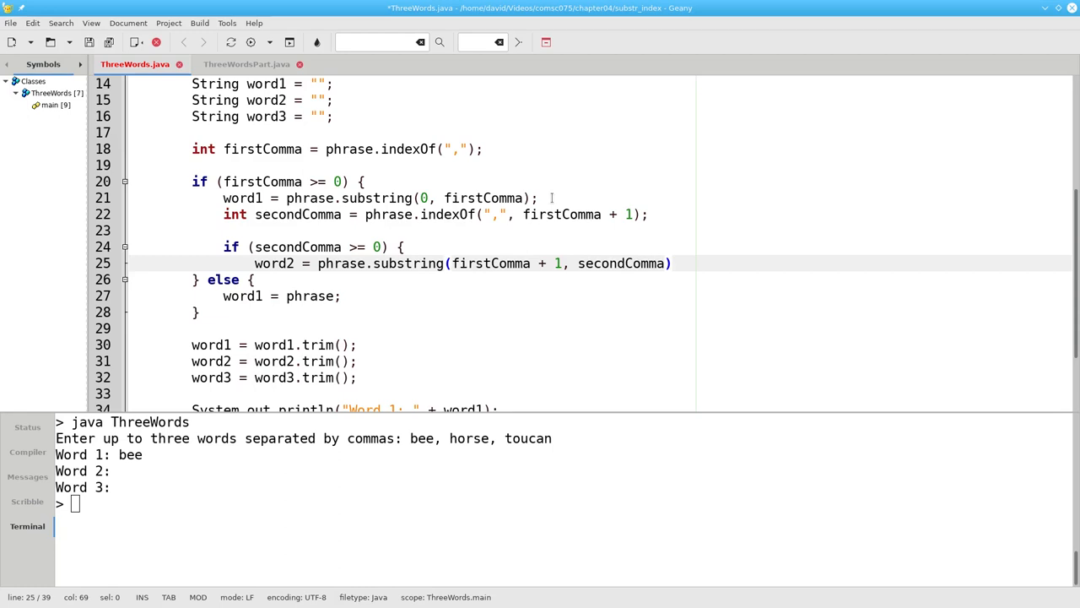
text(wor)
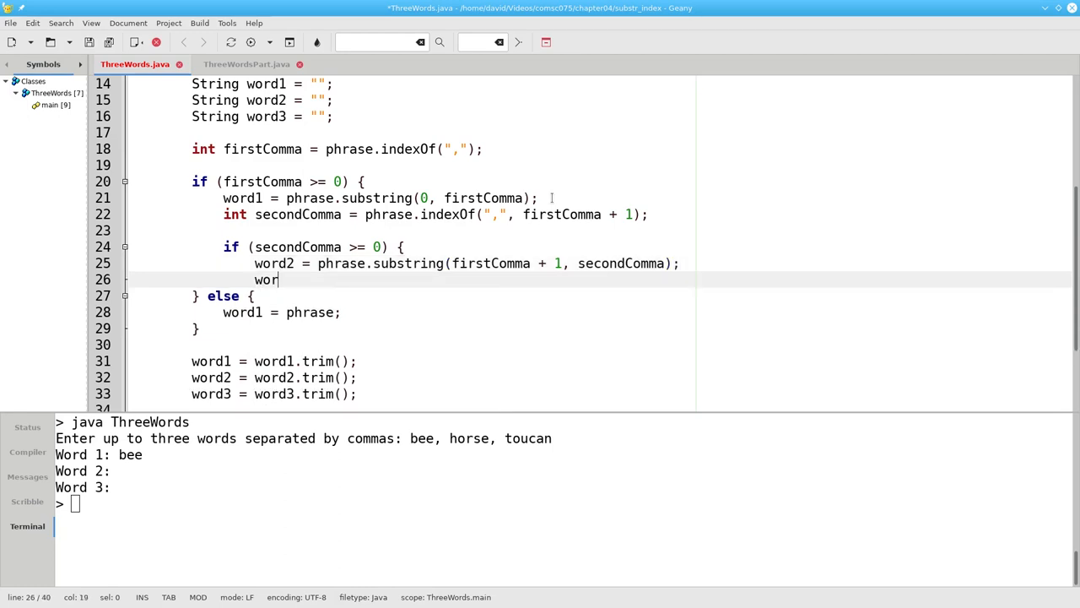
text(d3 =)
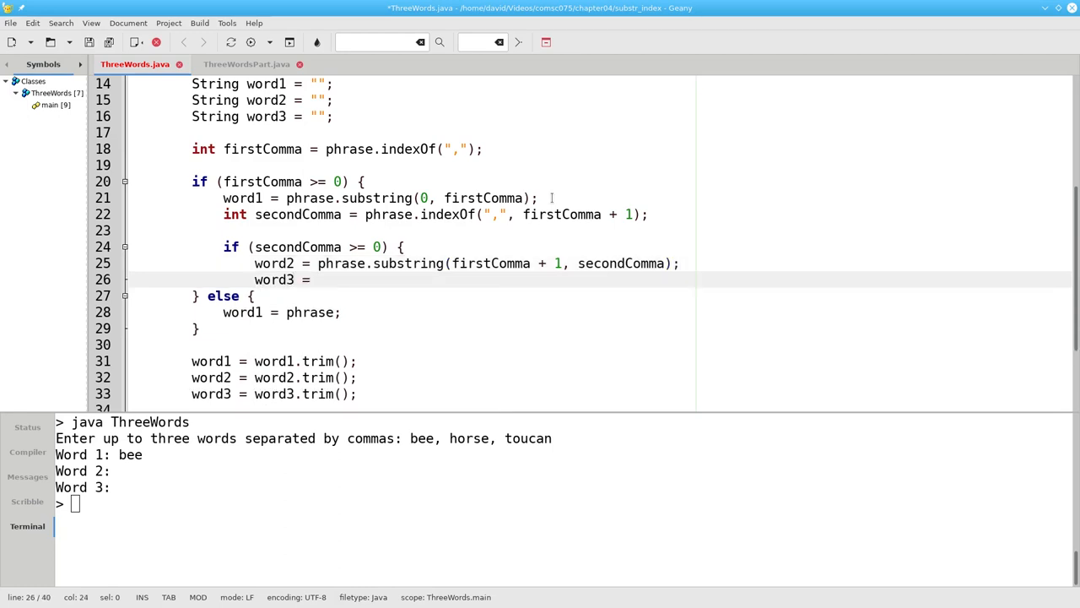
text(phrase)
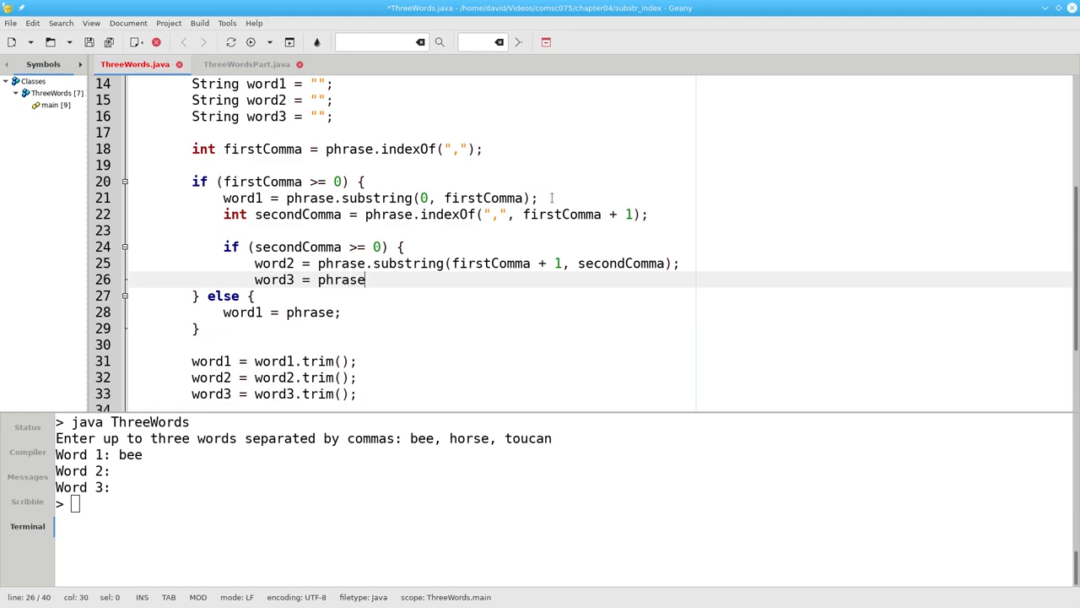
text(.substring(secondComma + 1); // to)
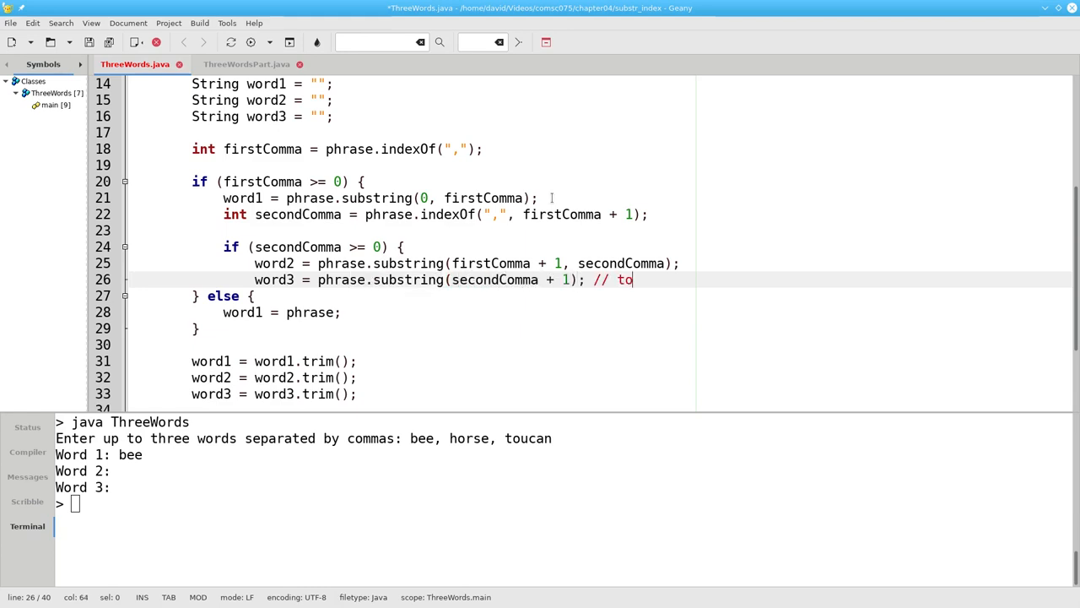
text(end)
text(} else)
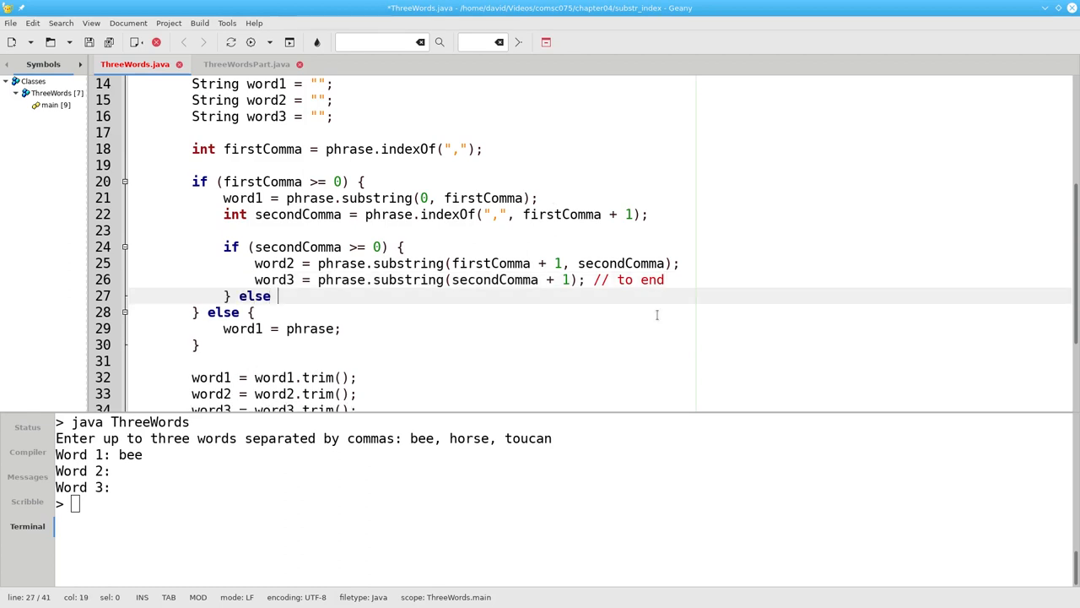
- In the else block set word2 = phrase.substring(firstComma + 1); // to end
text({)
text(word2 = phrase.substring)
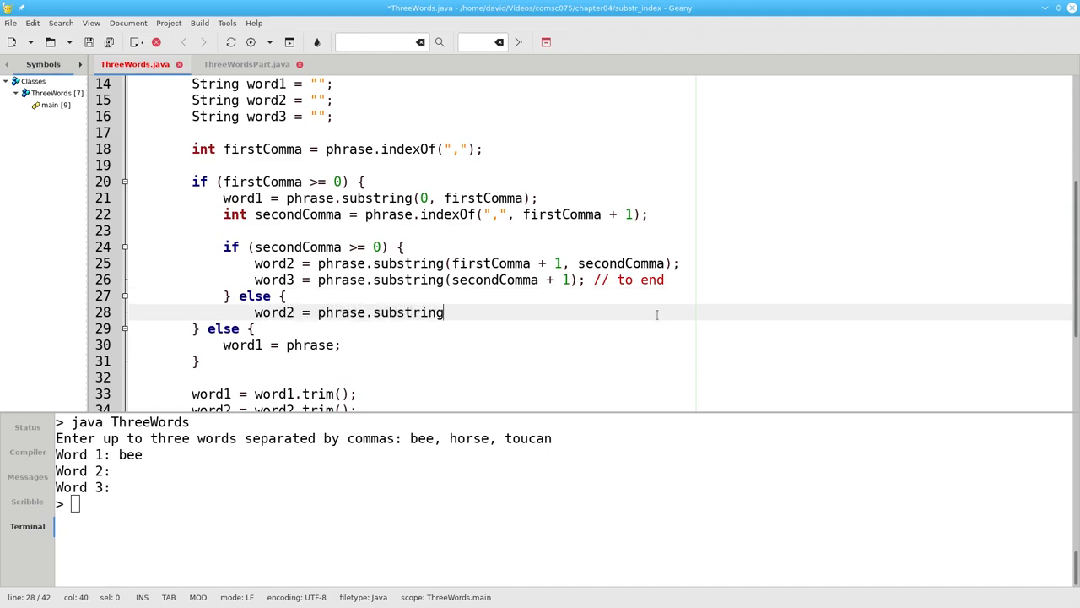
text(()
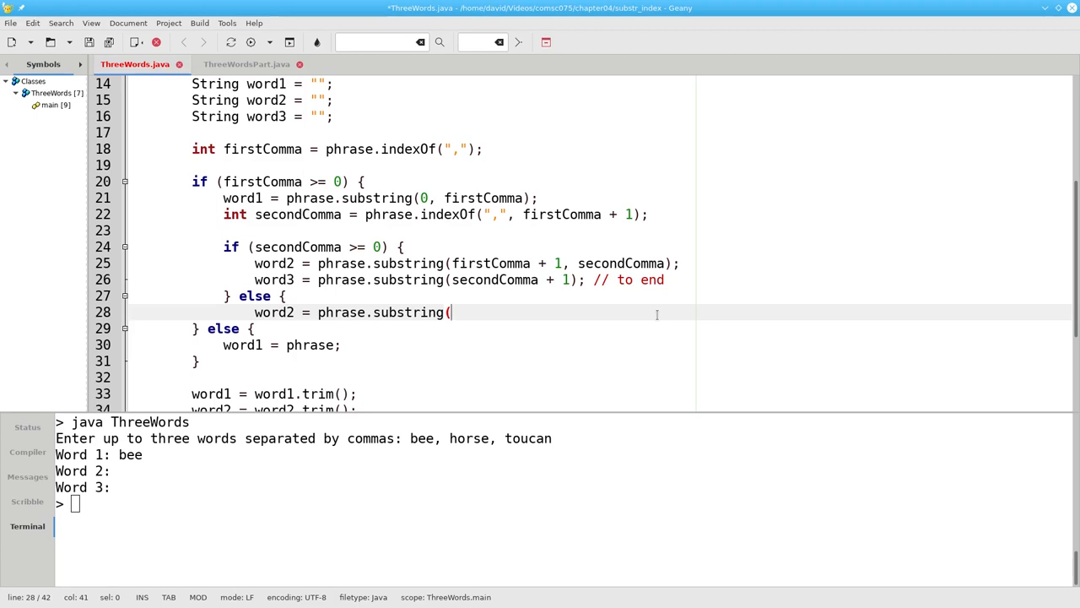
text(firstCom)
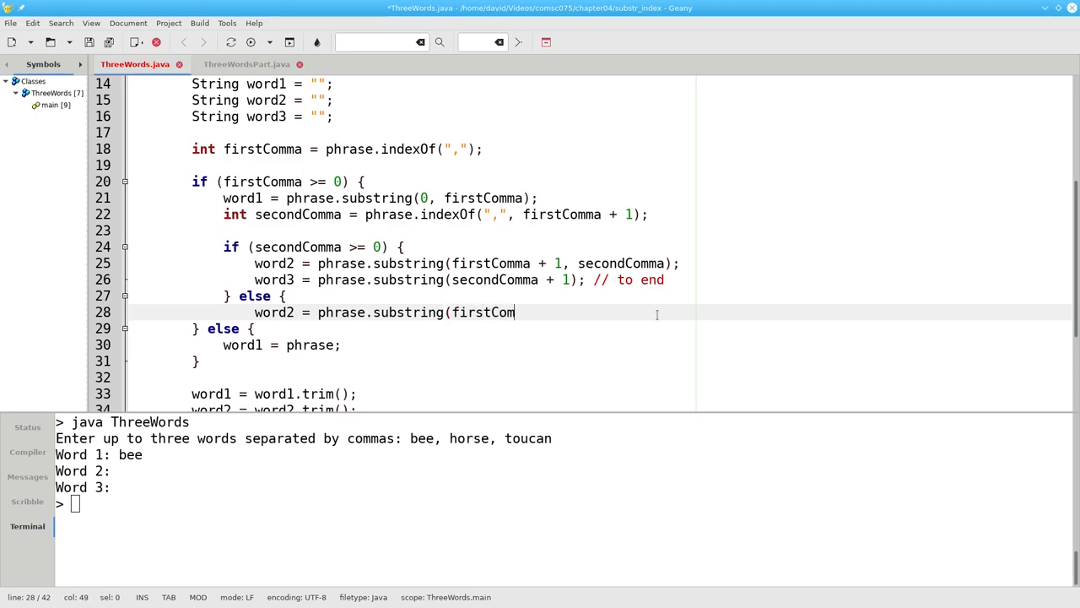
text(ma + 1);)
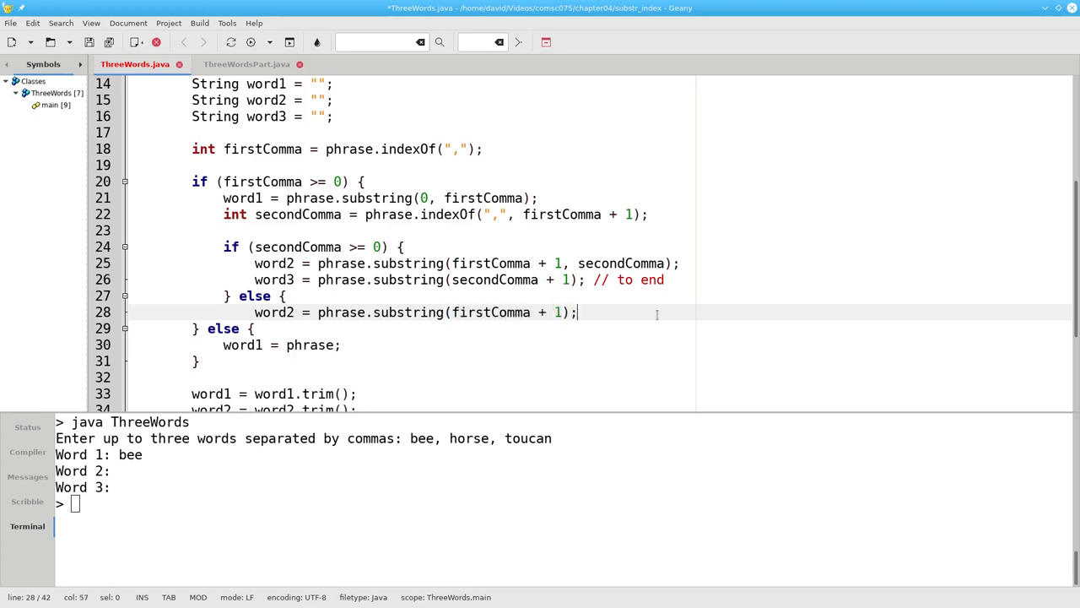
text(// to end)
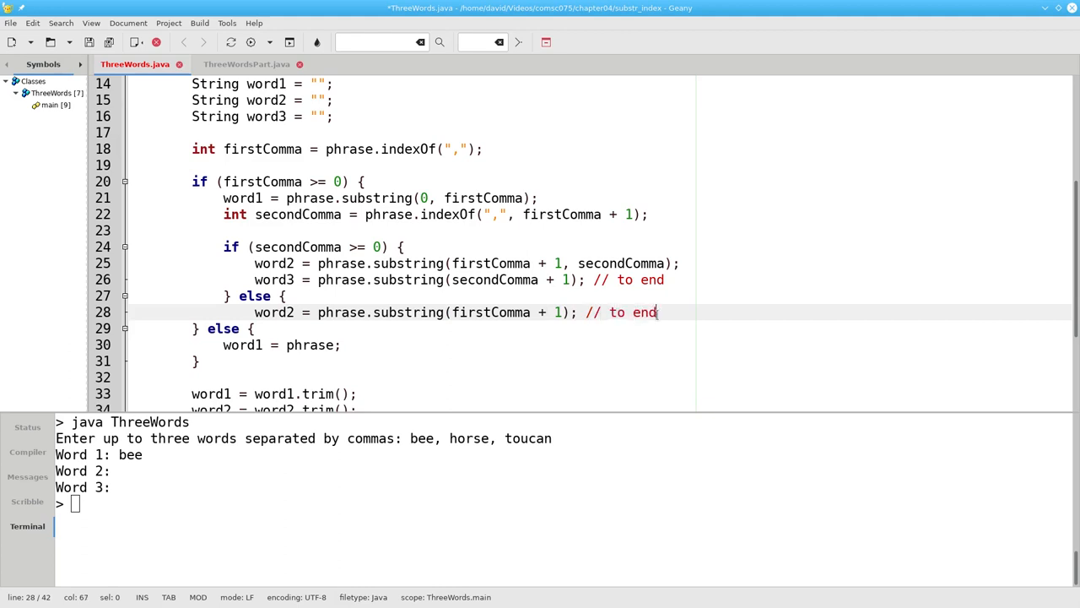
key(Return)
text(b)
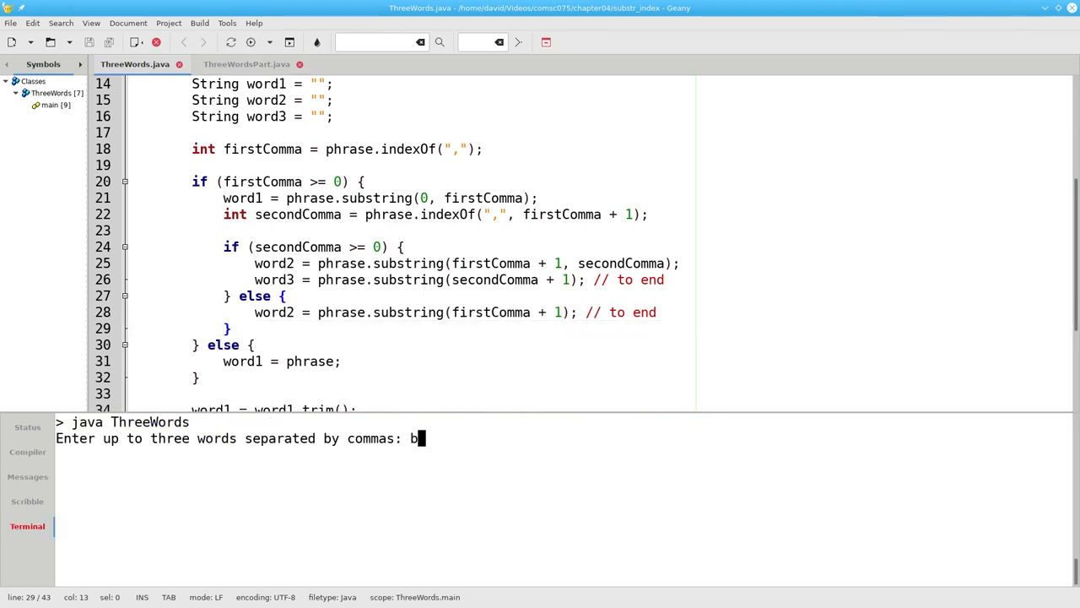
- Rerun ThreeWords with 'bee, horse, toucan' so it prints bee, horse and toucan as the three words
key(Return)
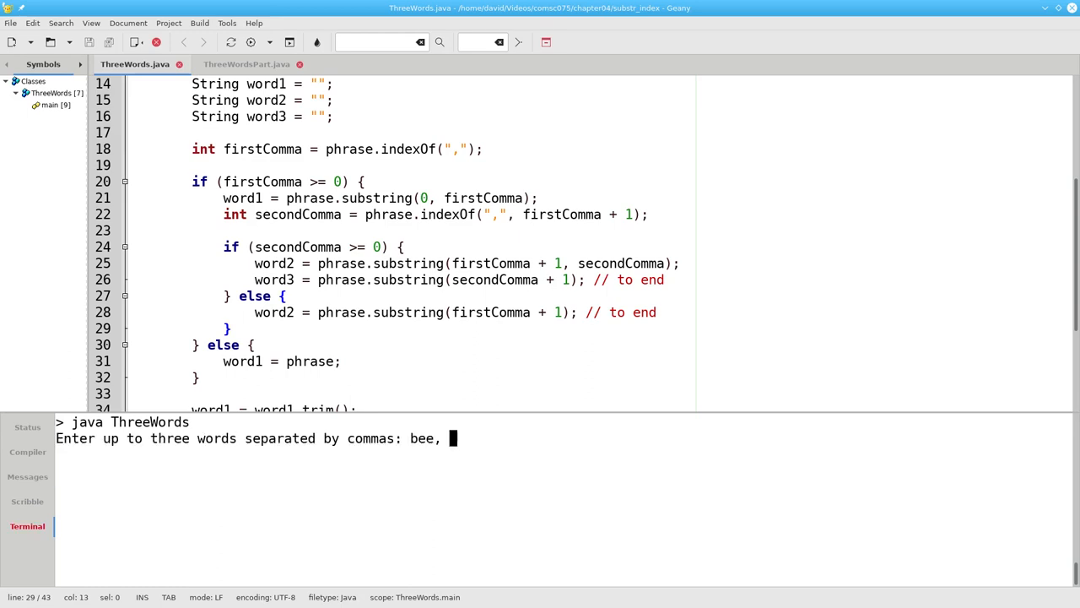
text(horse, t)
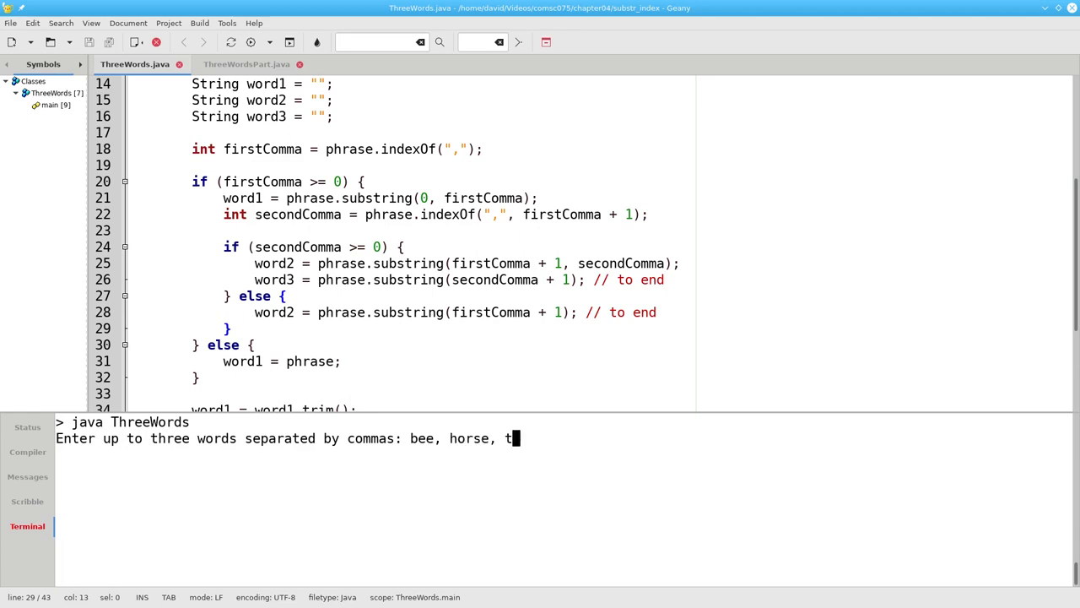
key(Return)
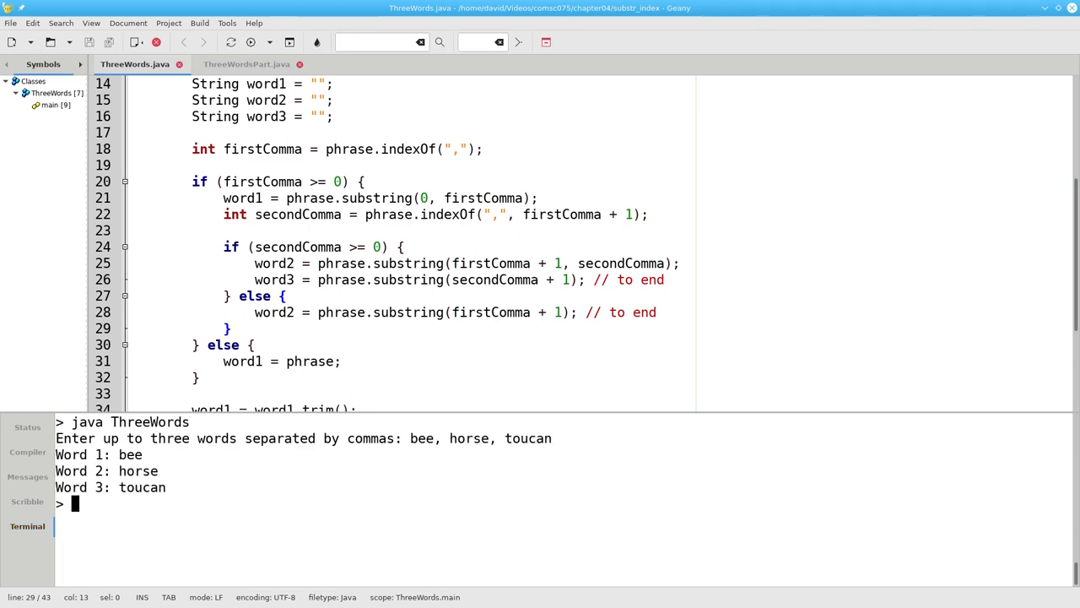